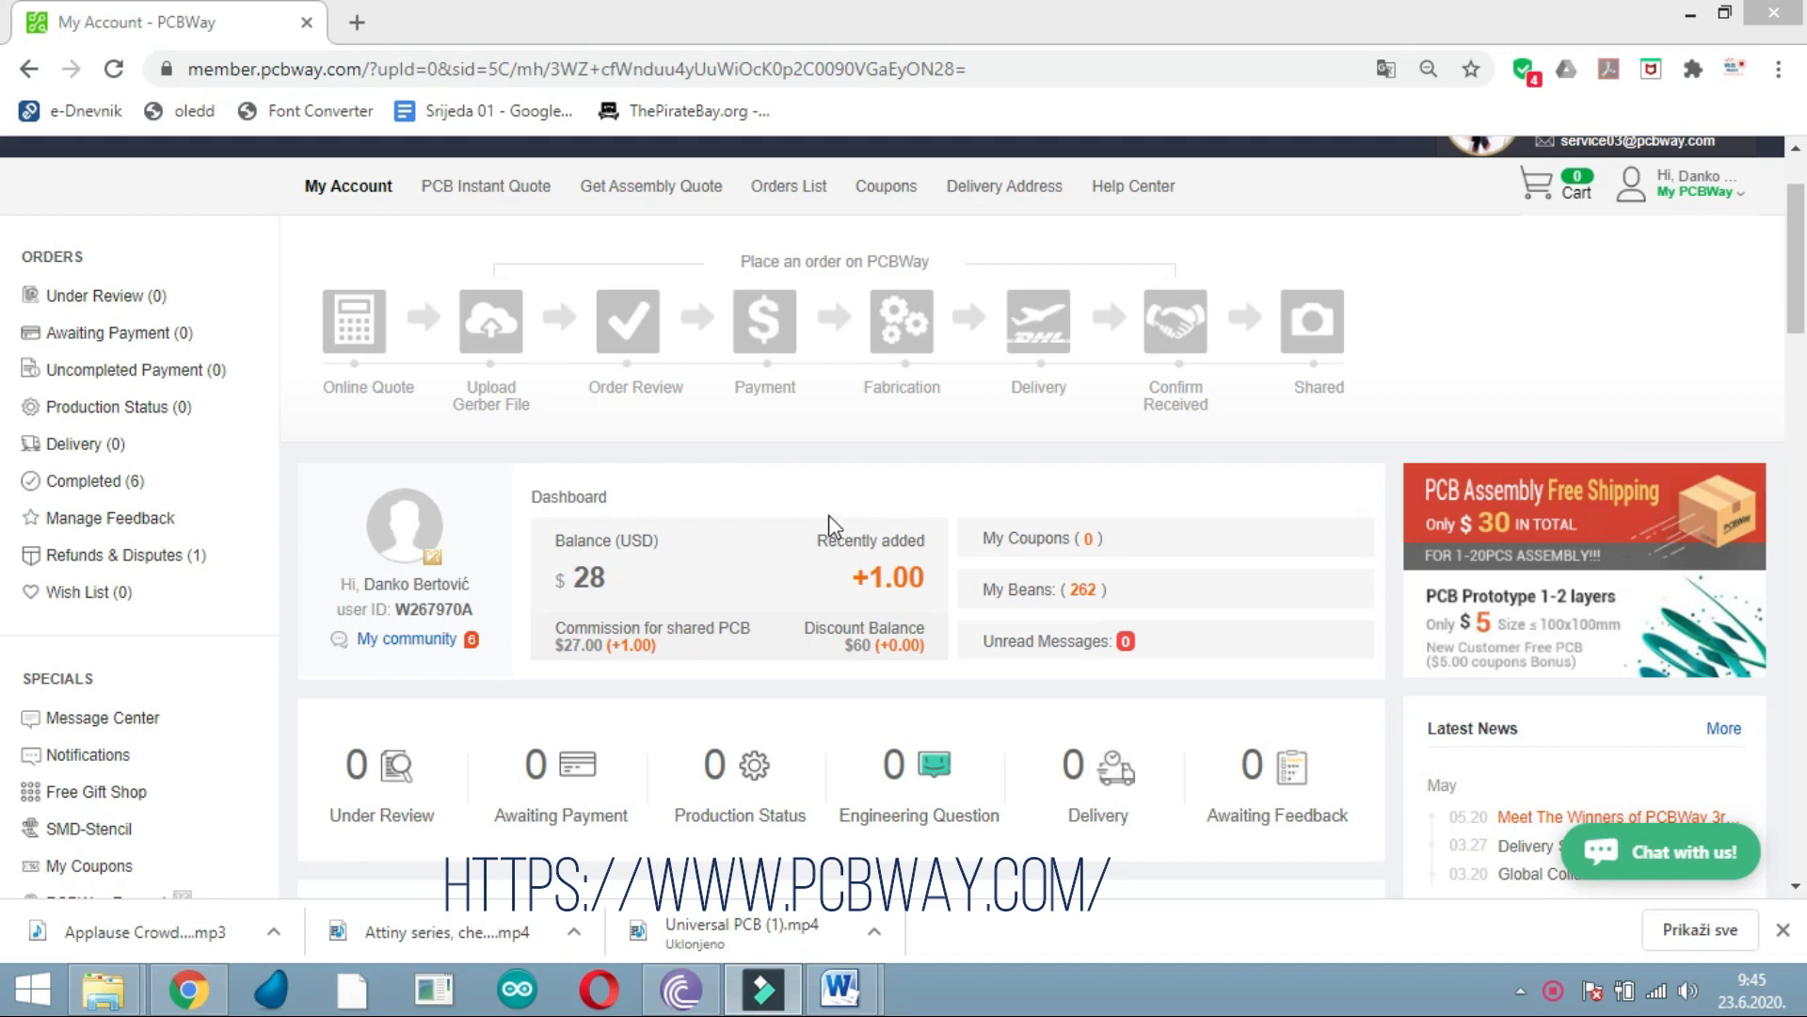
Show the Arduino IDE Port submenu under Alati (Tools), which lists only COM4
{"action": "scroll", "scroll_direction": "down", "scroll_amount": 3}
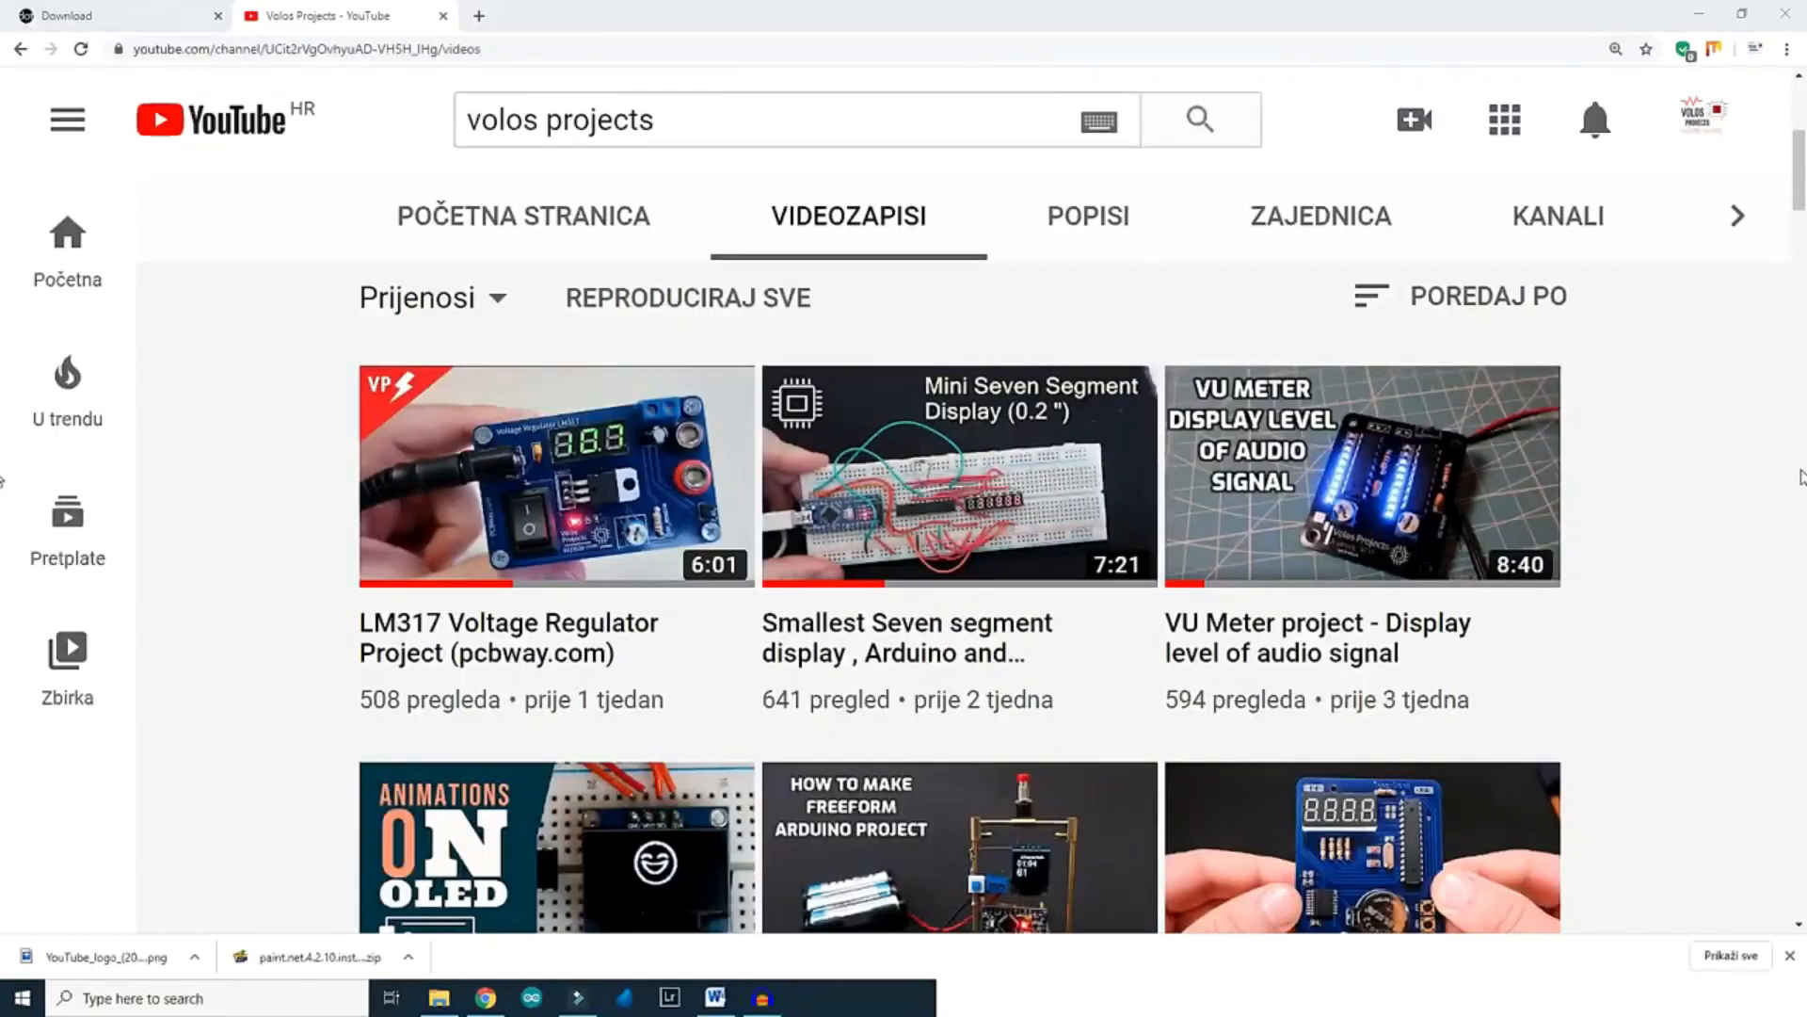
{"action": "scroll", "scroll_direction": "down", "scroll_amount": 3}
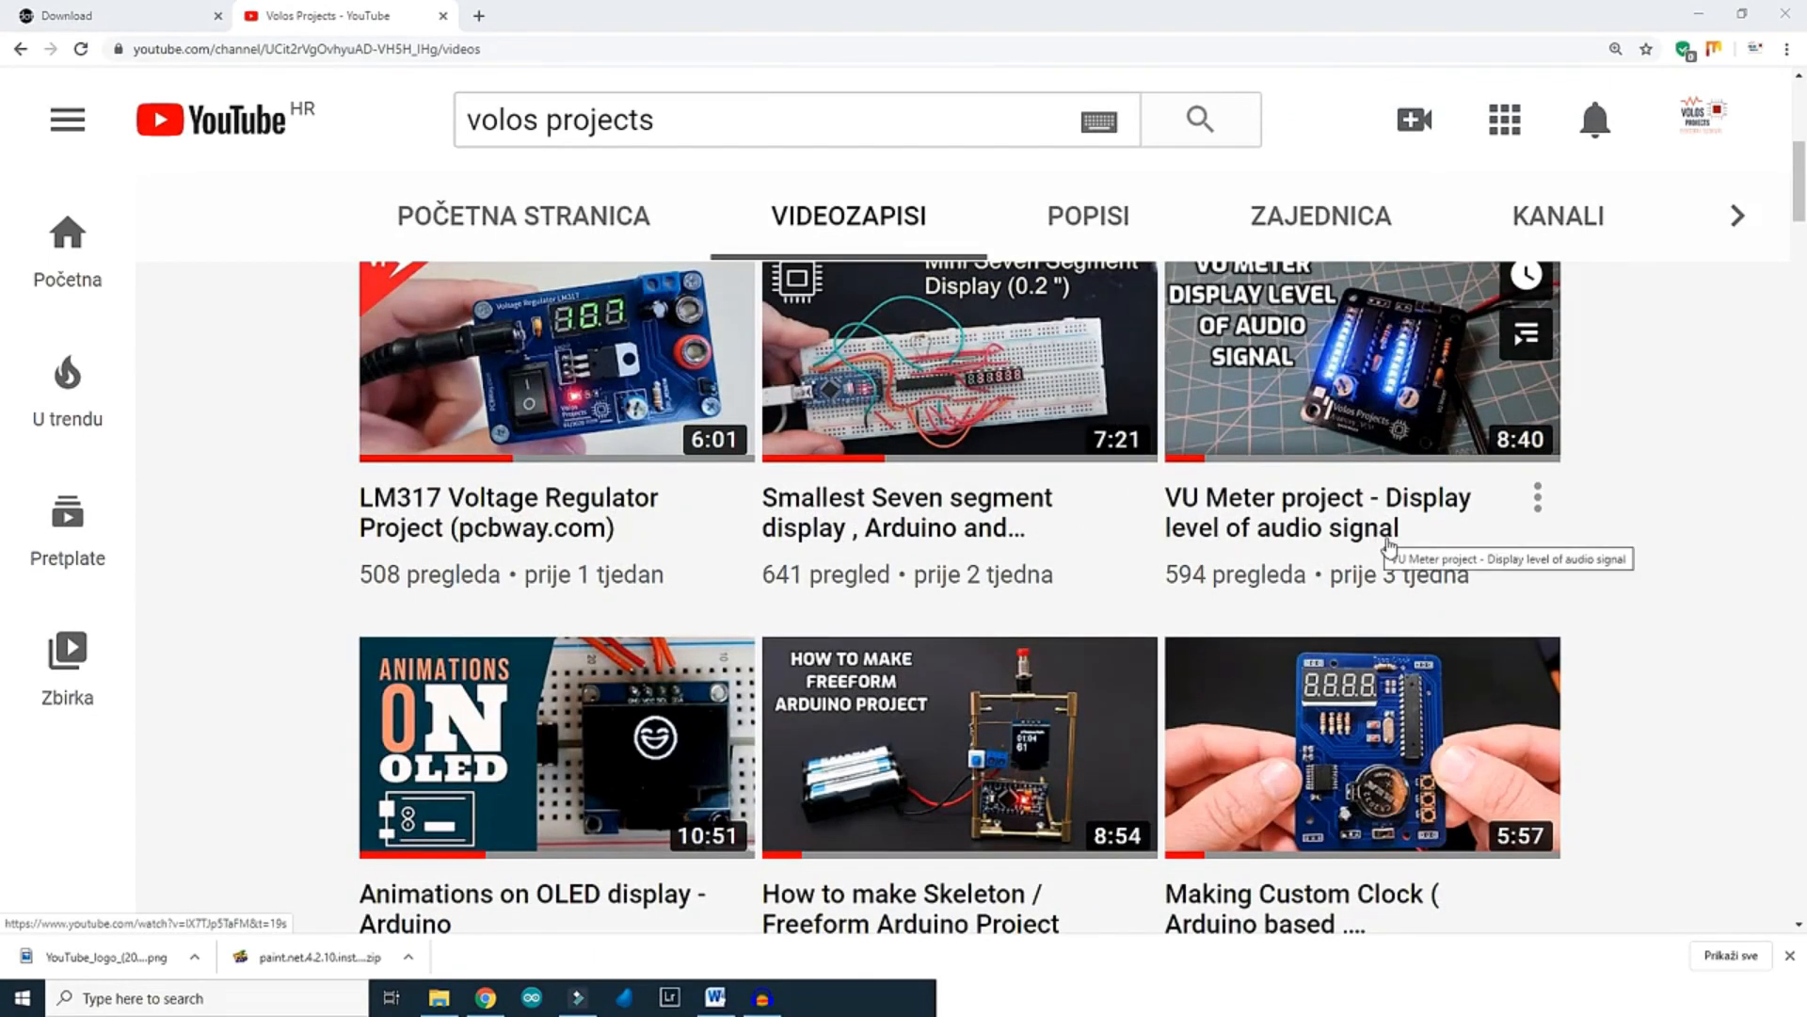
{"action": "scroll", "scroll_direction": "down", "scroll_amount": 3}
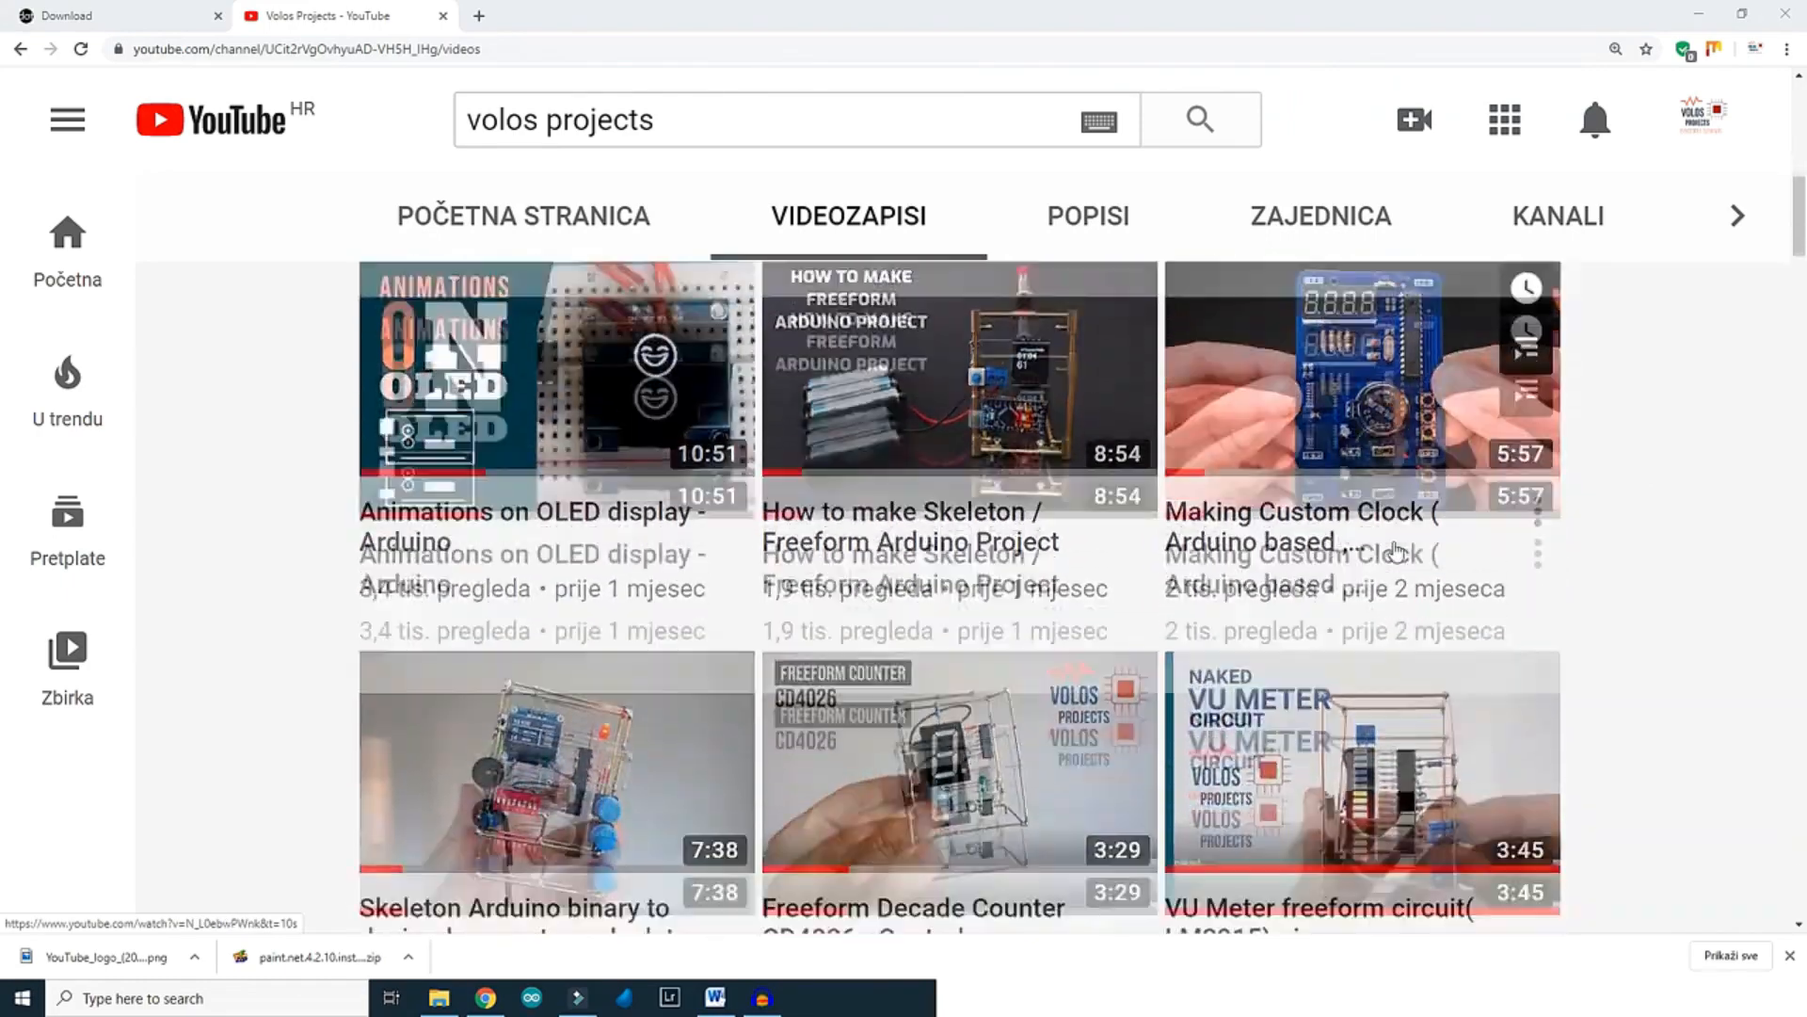
{"action": "scroll", "scroll_direction": "down", "scroll_amount": 3}
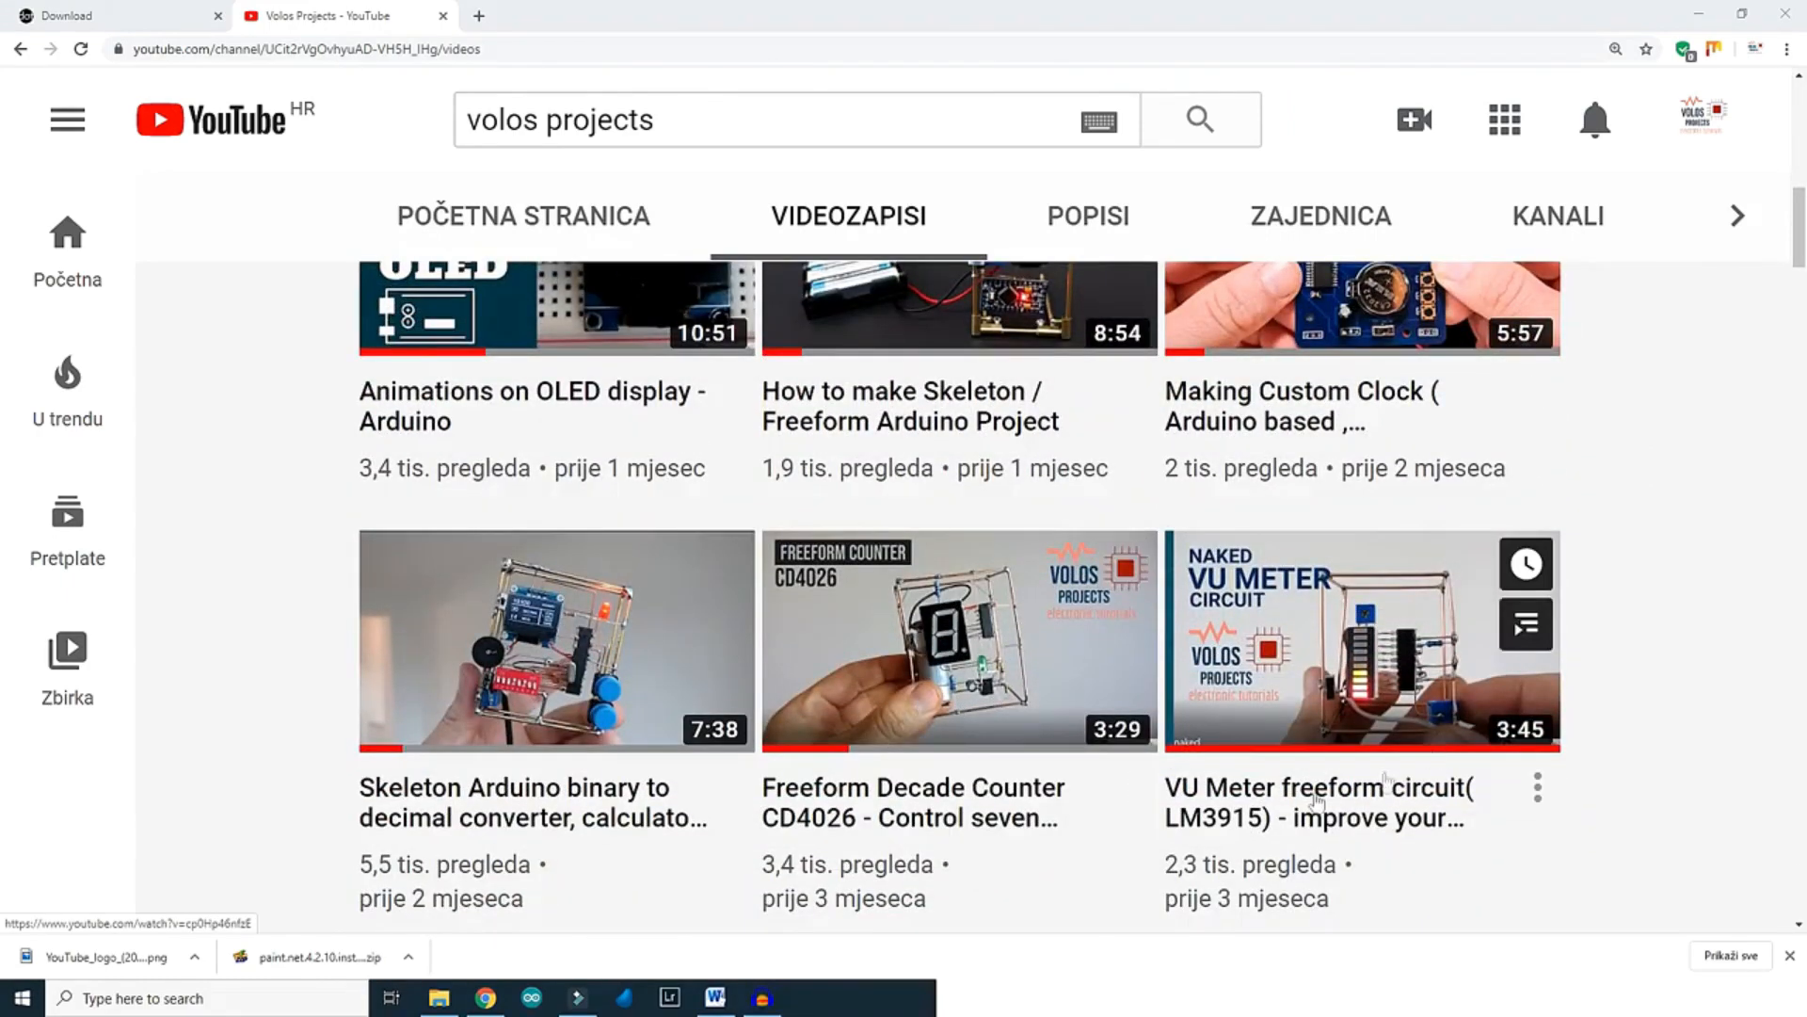
{"action": "scroll", "scroll_direction": "down", "scroll_amount": 3}
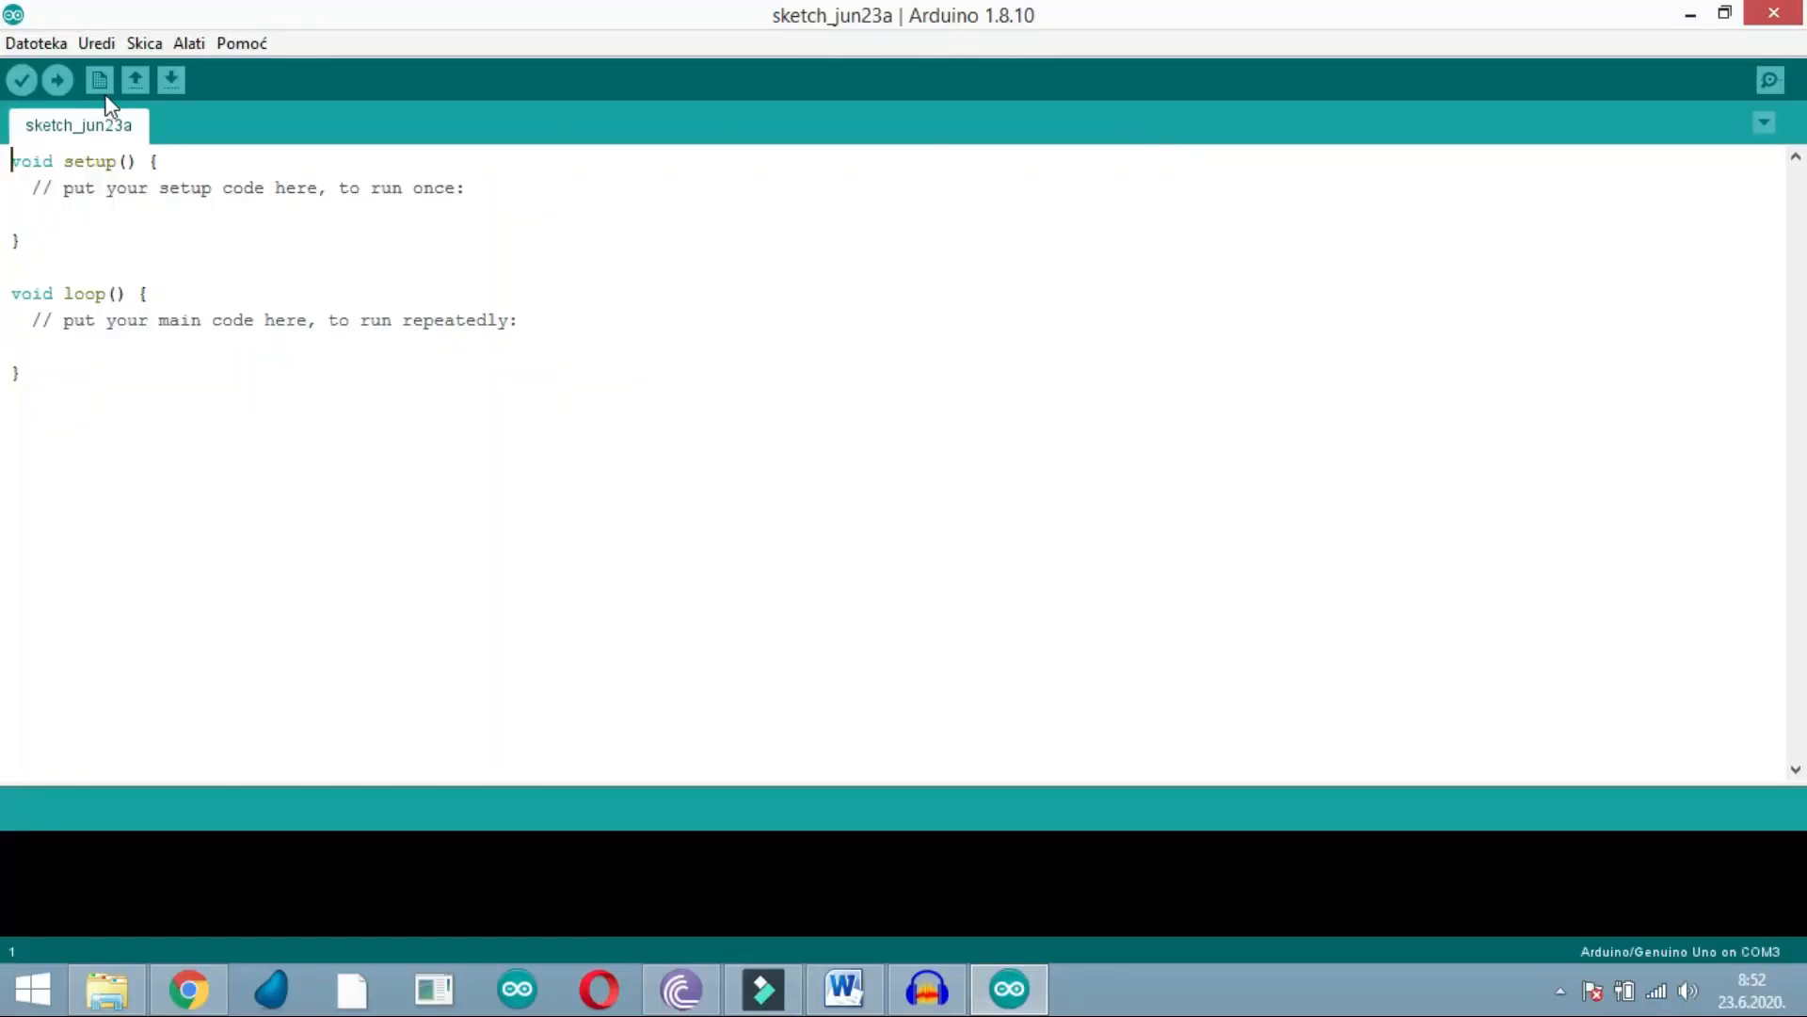
{"action": "left_click", "coordinate": [188, 43]}
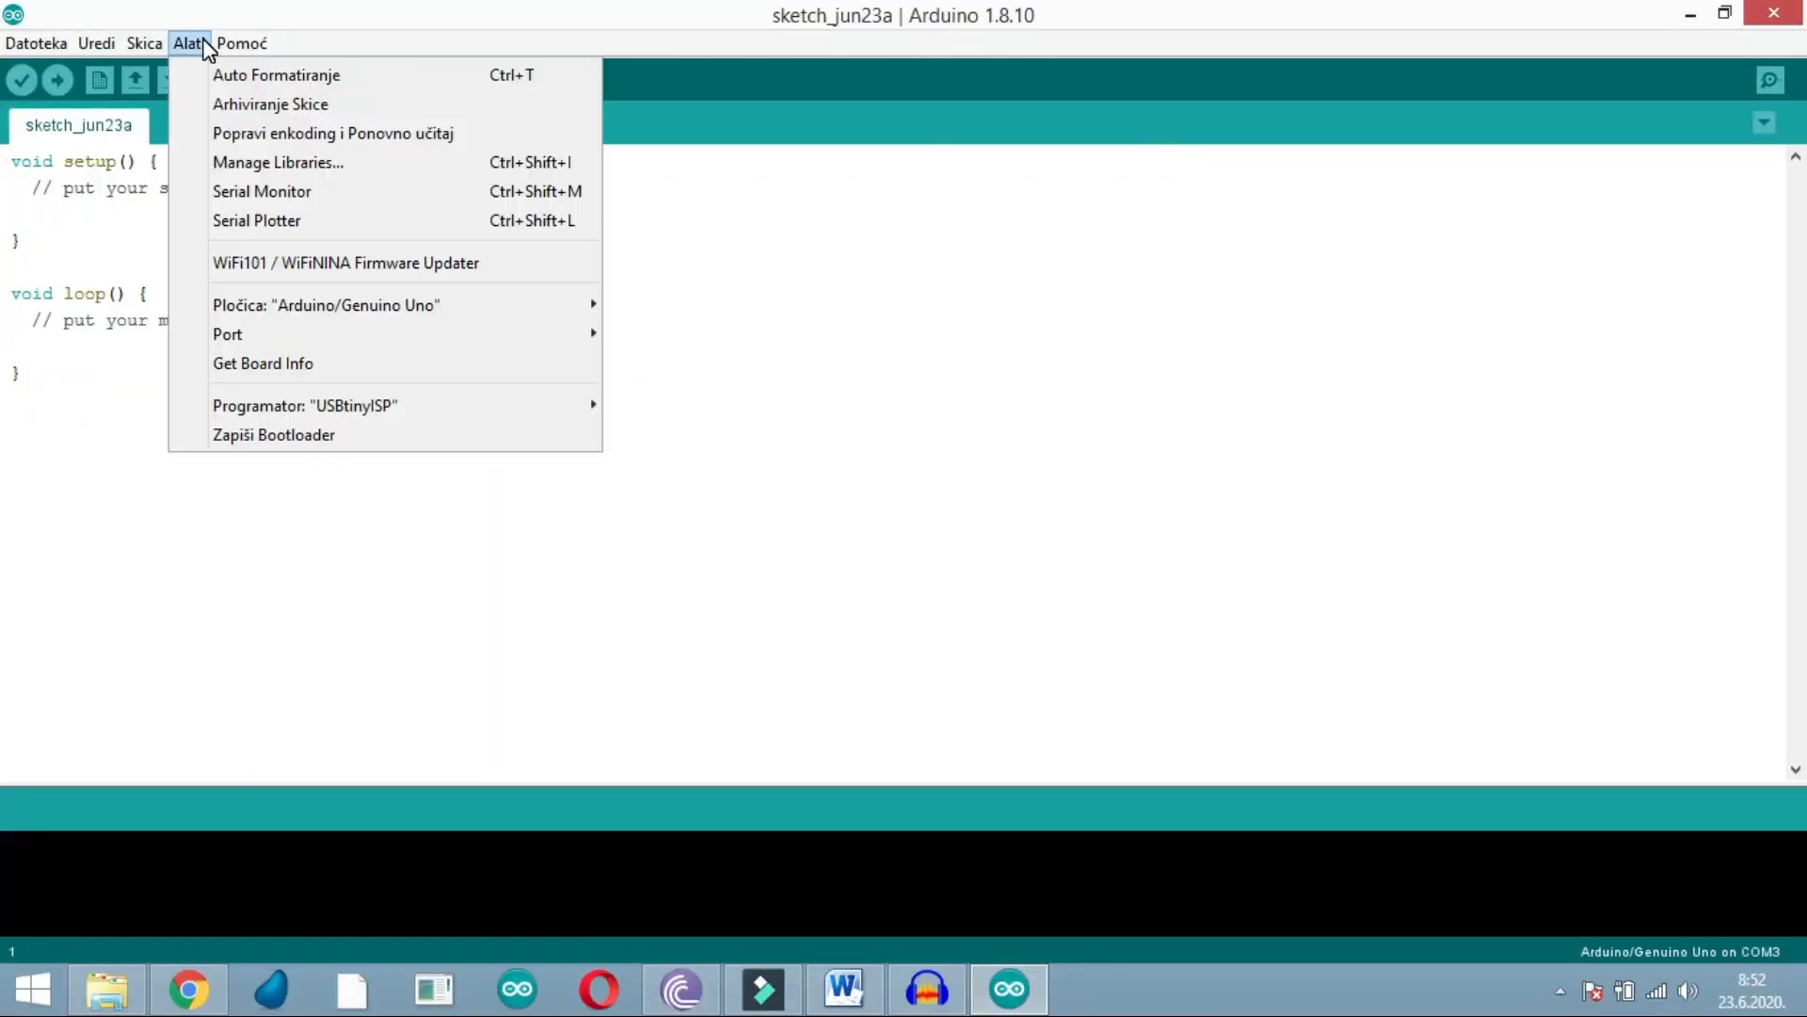
{"action": "mouse_move", "coordinate": [228, 334]}
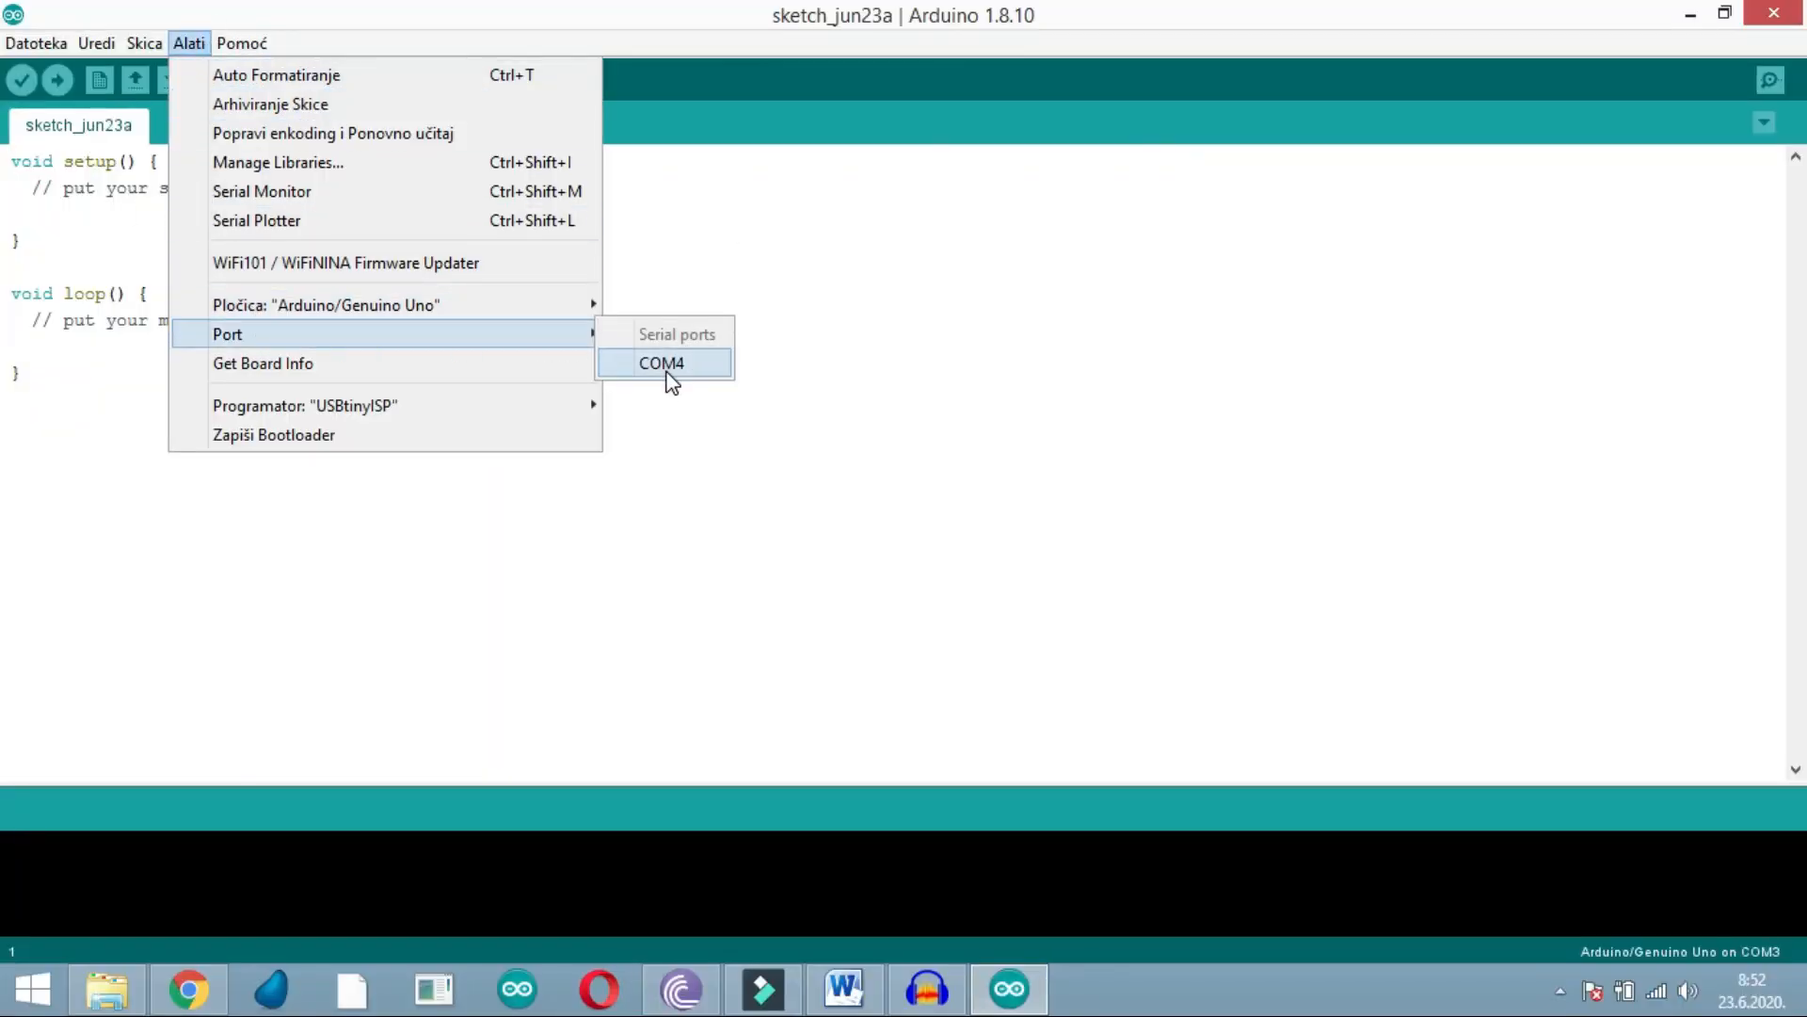